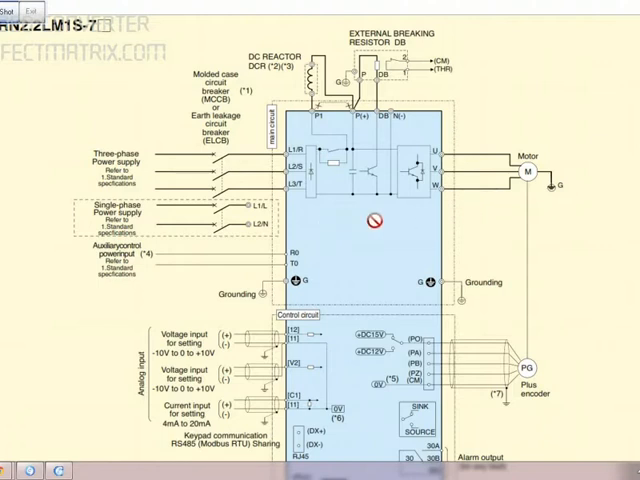
scroll(down, 3)
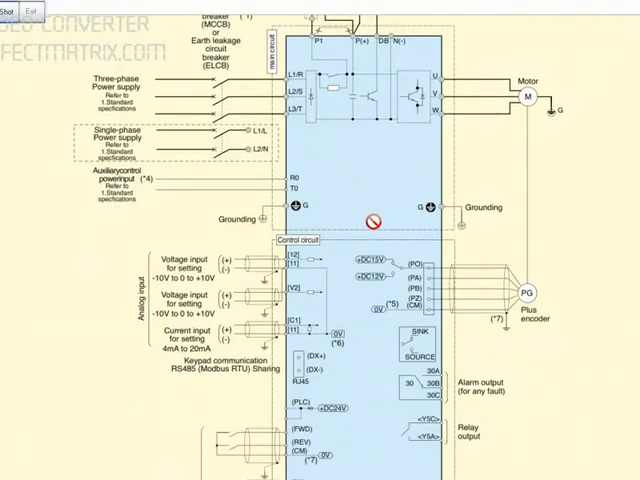
scroll(down, 3)
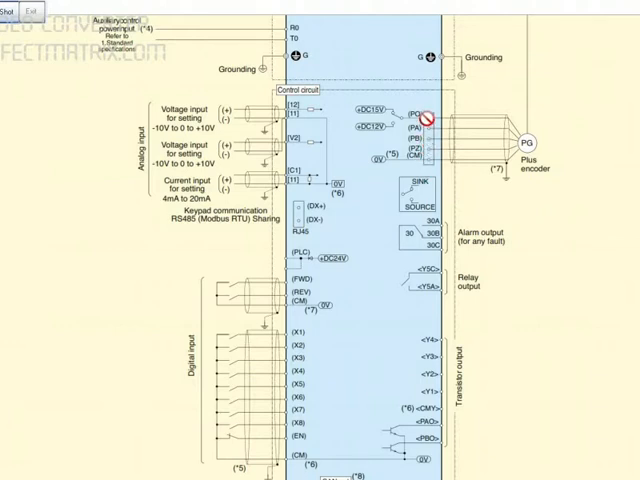
mouse_move(328, 321)
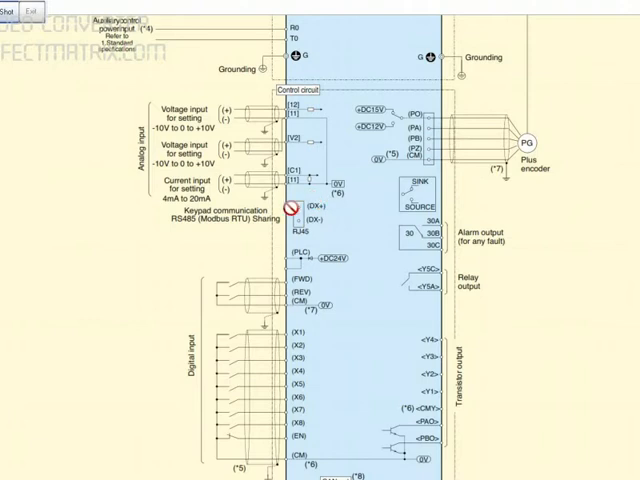
scroll(down, 3)
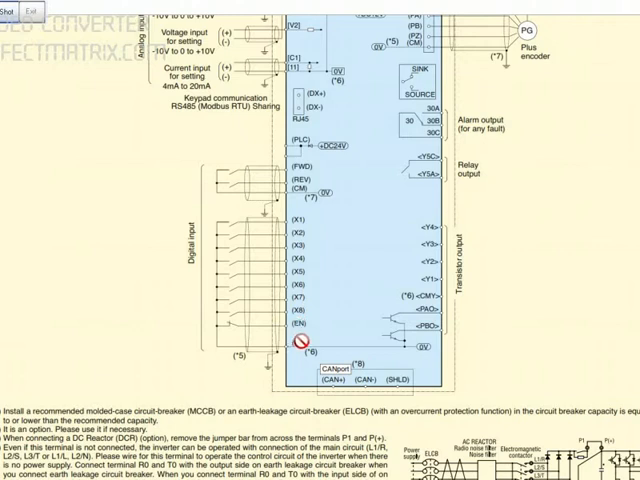
mouse_move(427, 293)
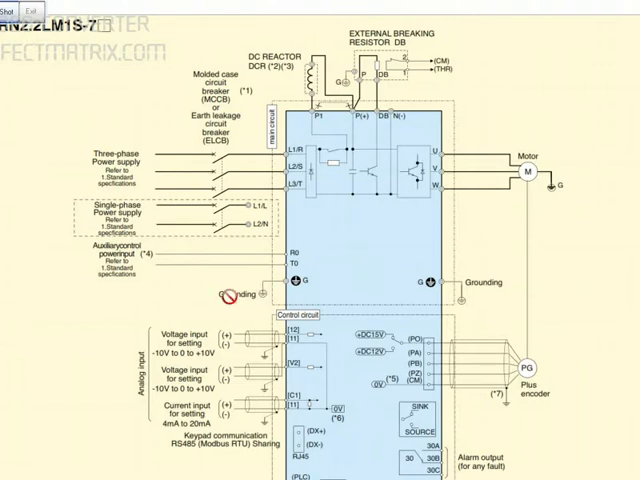
scroll(down, 3)
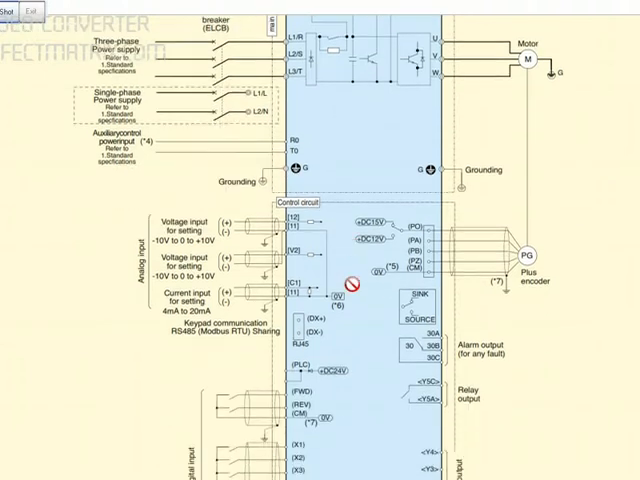
scroll(down, 3)
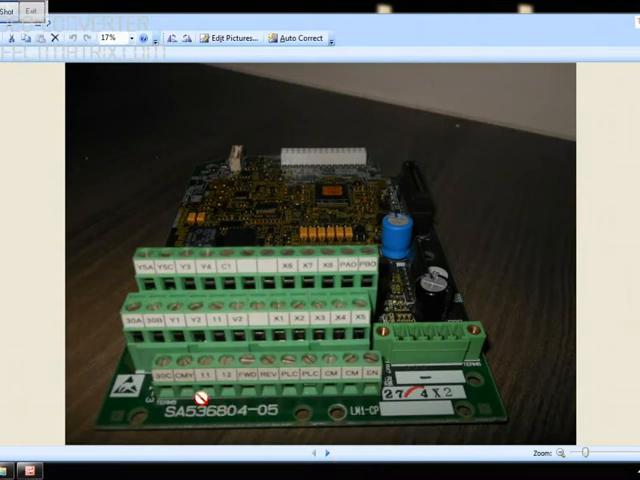
mouse_move(334, 288)
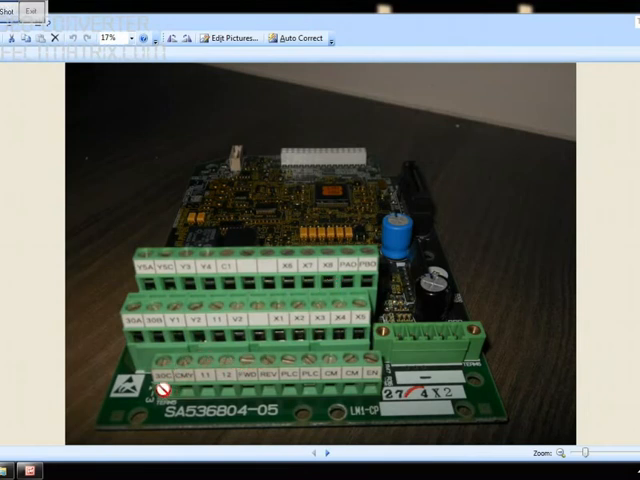
mouse_move(160, 390)
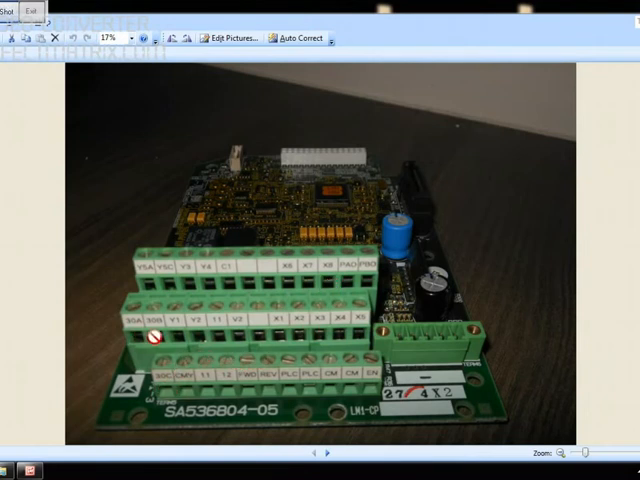
mouse_move(160, 380)
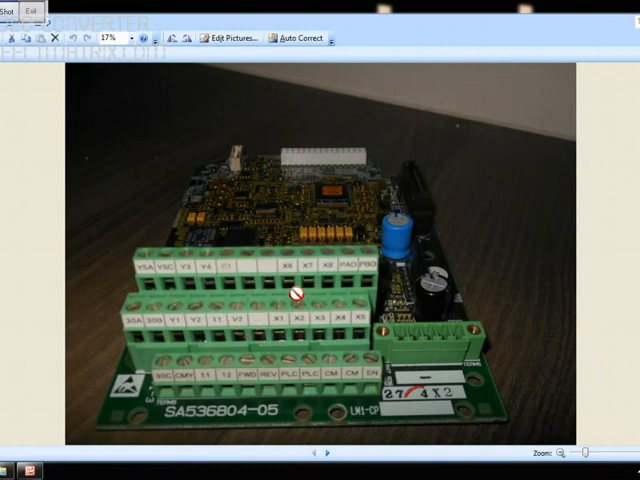
mouse_move(403, 337)
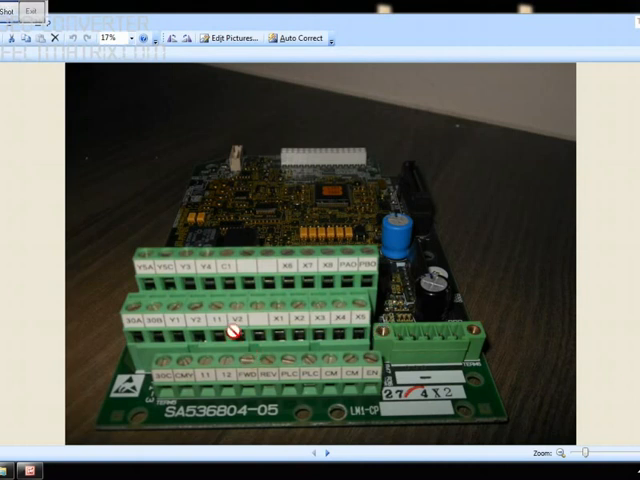
mouse_move(312, 355)
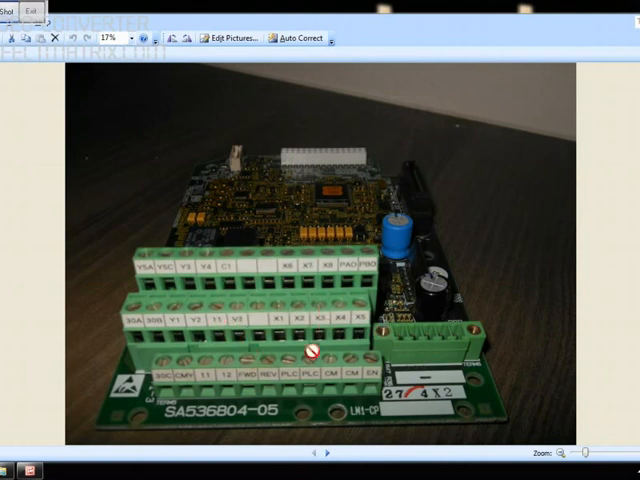